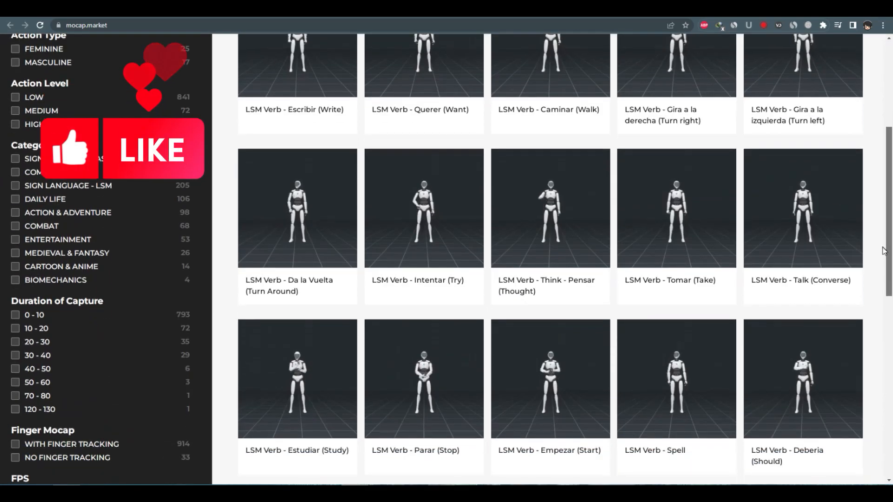
# Step: Open the LSM Verb - Let (Allow) motion's detail popup from the library
pyautogui.scroll(-3)
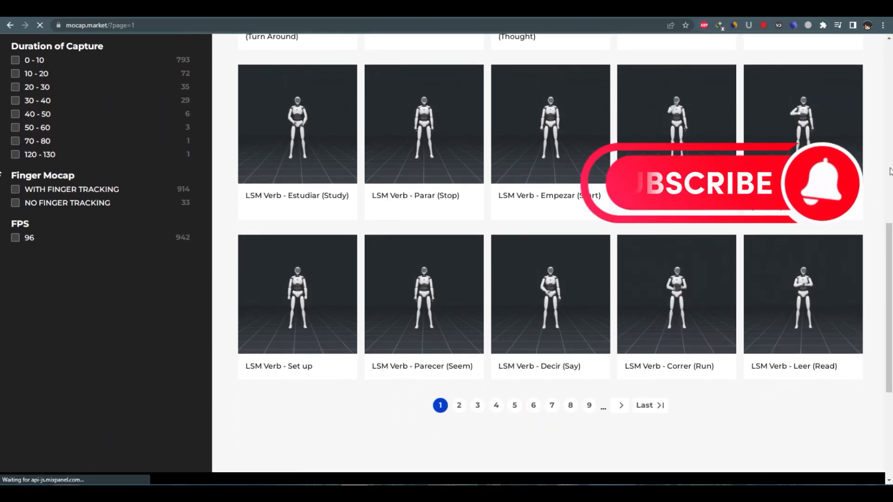
pyautogui.click(460, 405)
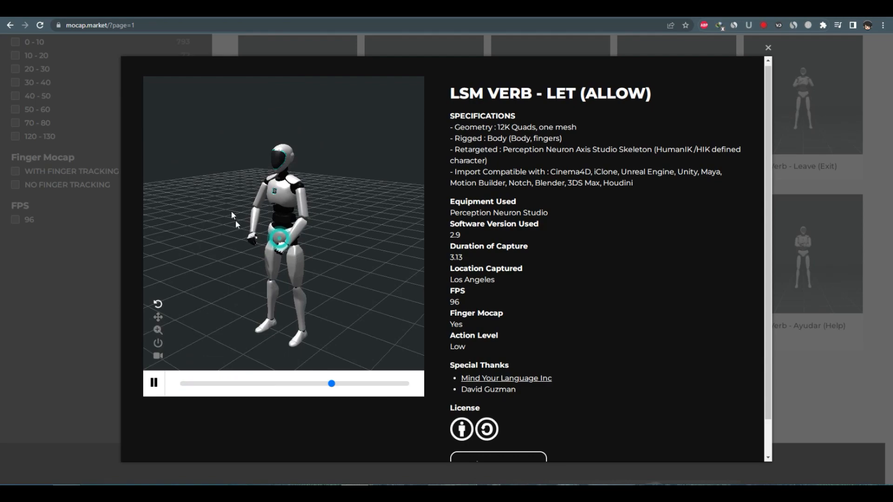
# Step: Filter Action Type to MASCULINE and preview Standard Walk Cycle Masculine, rotating the viewer
pyautogui.click(768, 47)
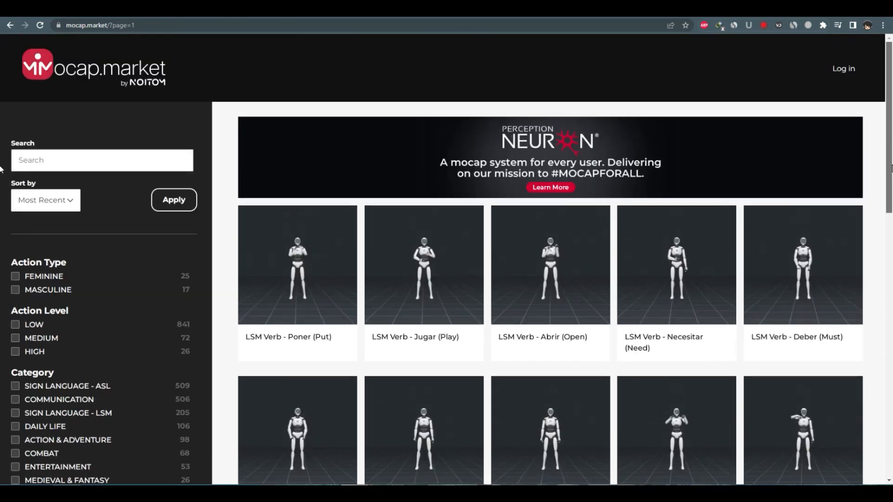
pyautogui.click(14, 290)
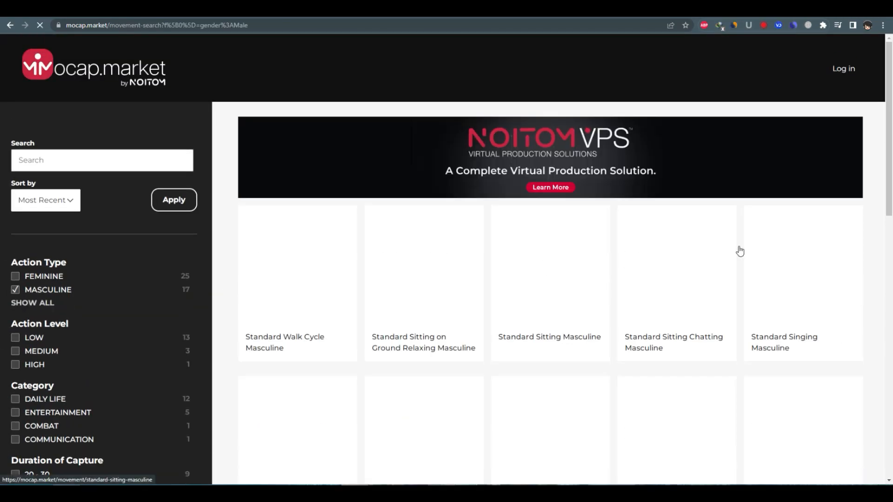
pyautogui.click(296, 274)
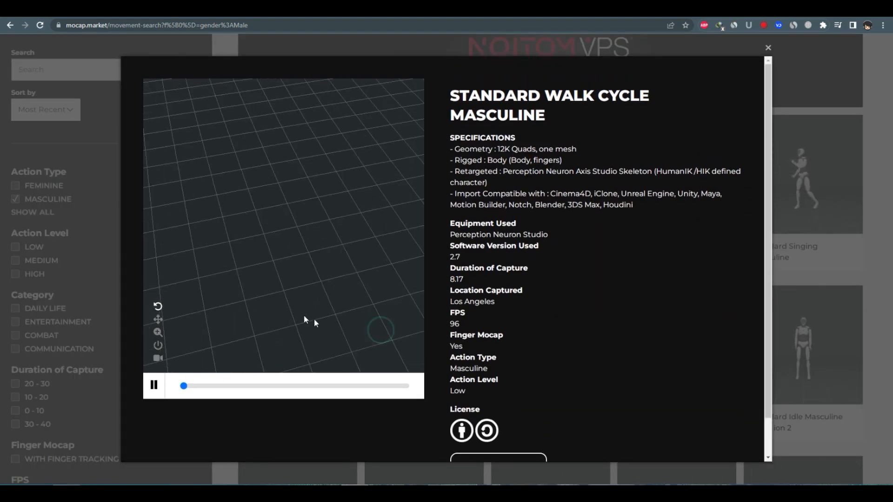
pyautogui.moveTo(183, 385); pyautogui.dragTo(379, 385)
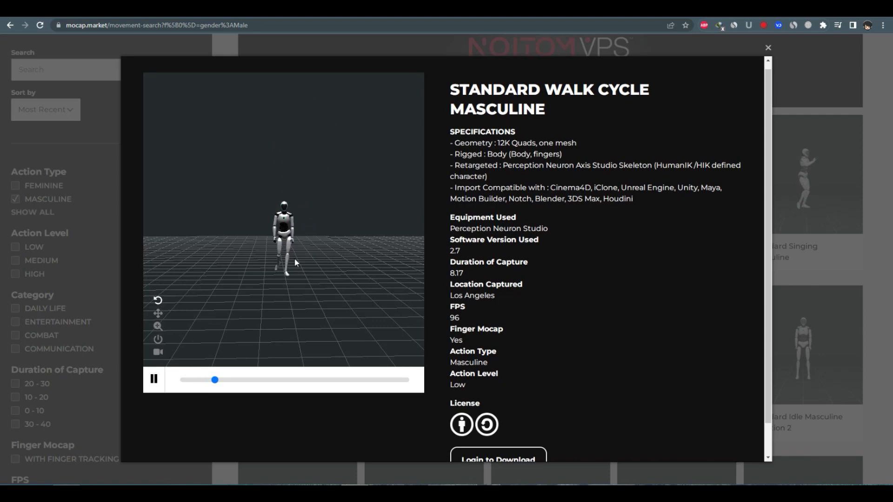
# Step: Open the Dance - Masculine motion's detail popup from the filtered results
pyautogui.scroll(-3)
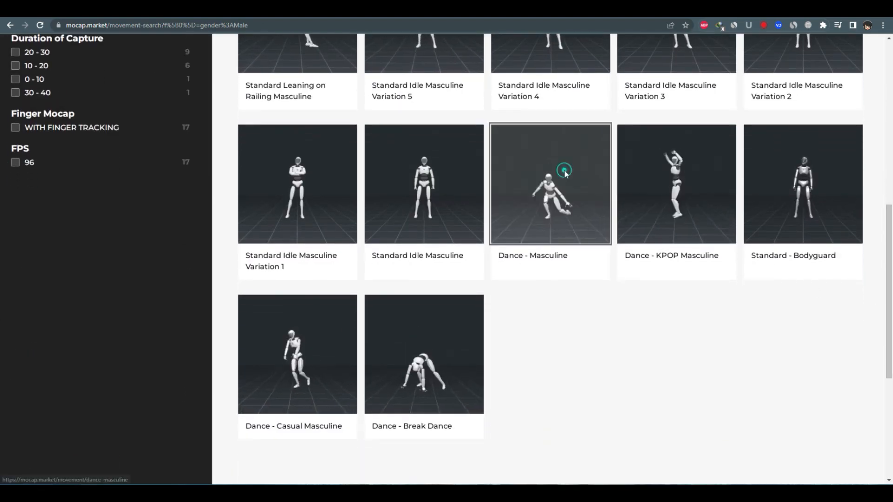
pyautogui.click(563, 171)
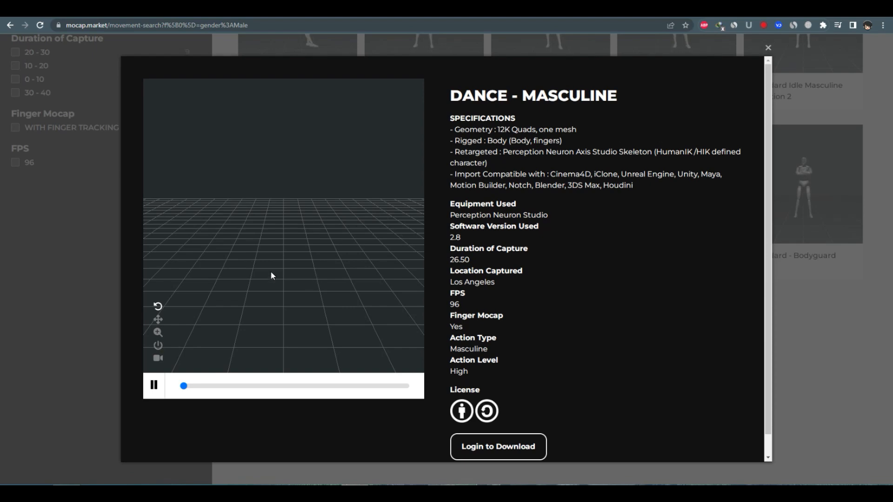